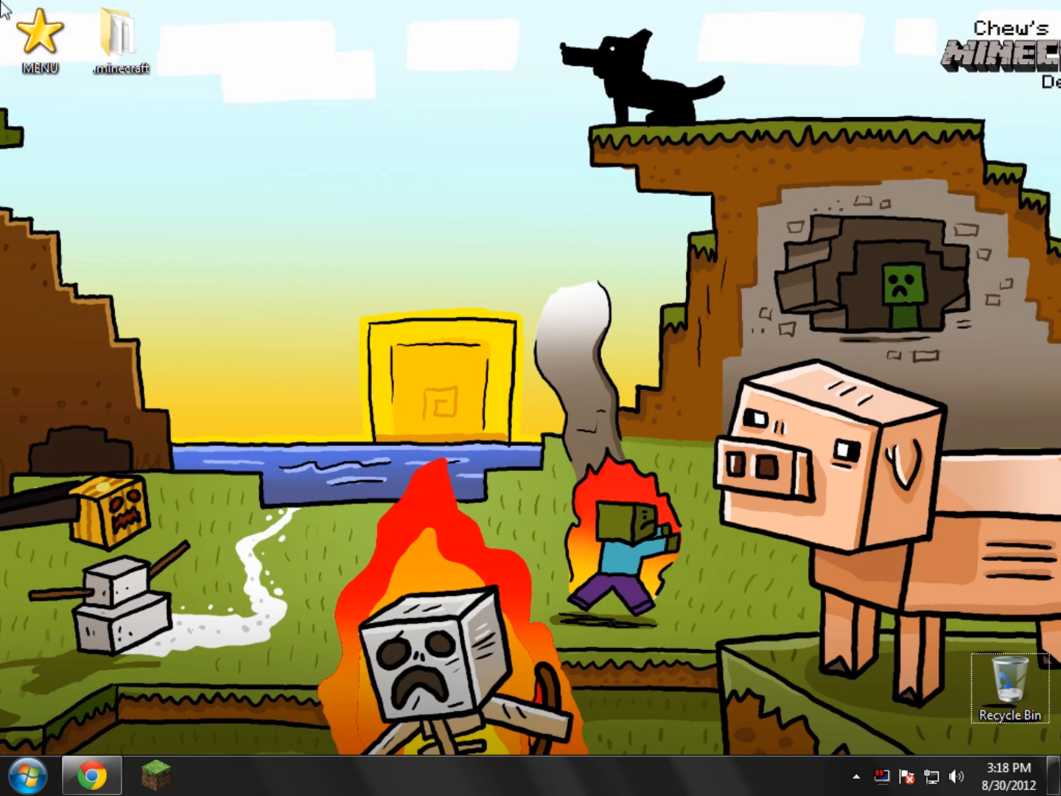
- Scroll the Pixelmon 1.6.2 topic and reveal its hidden download section
left_click(91, 774)
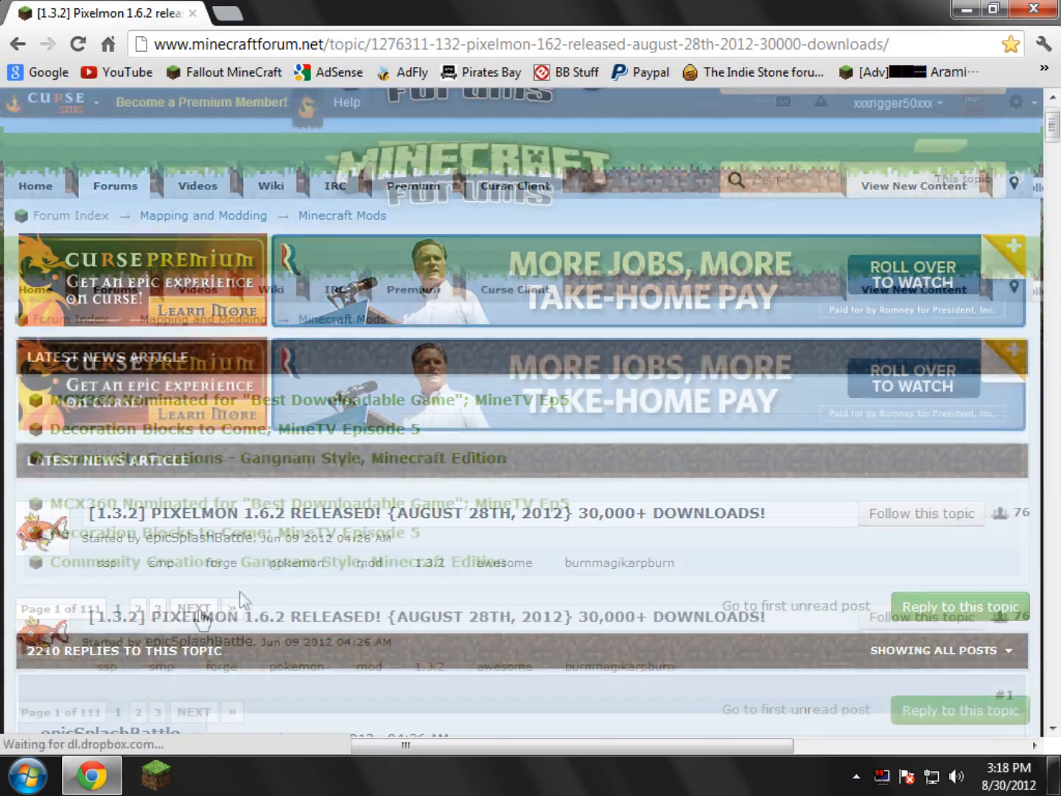
scroll("down", 3)
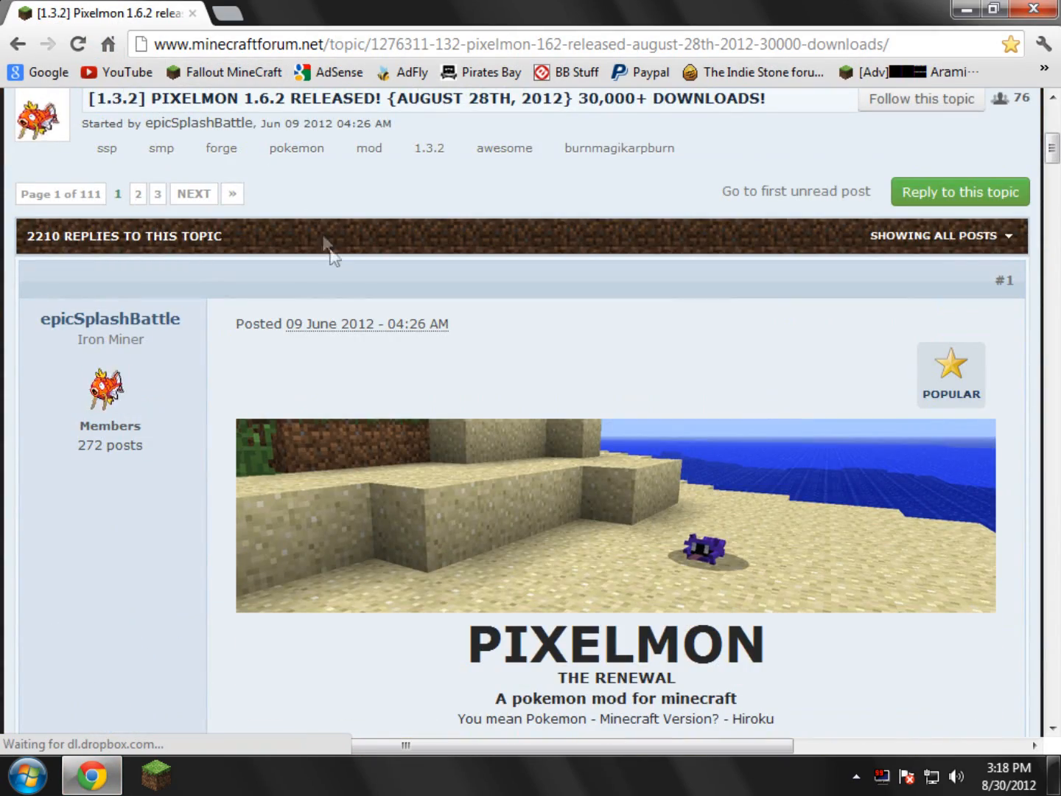
scroll("down", 3)
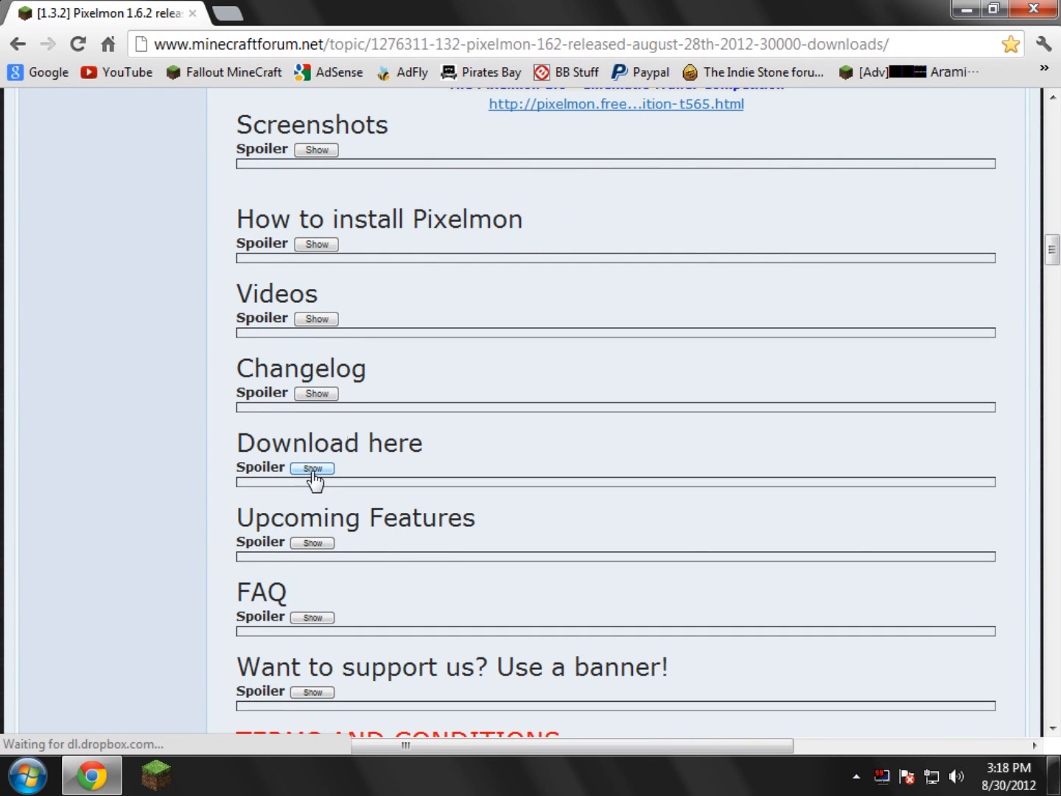
left_click(315, 467)
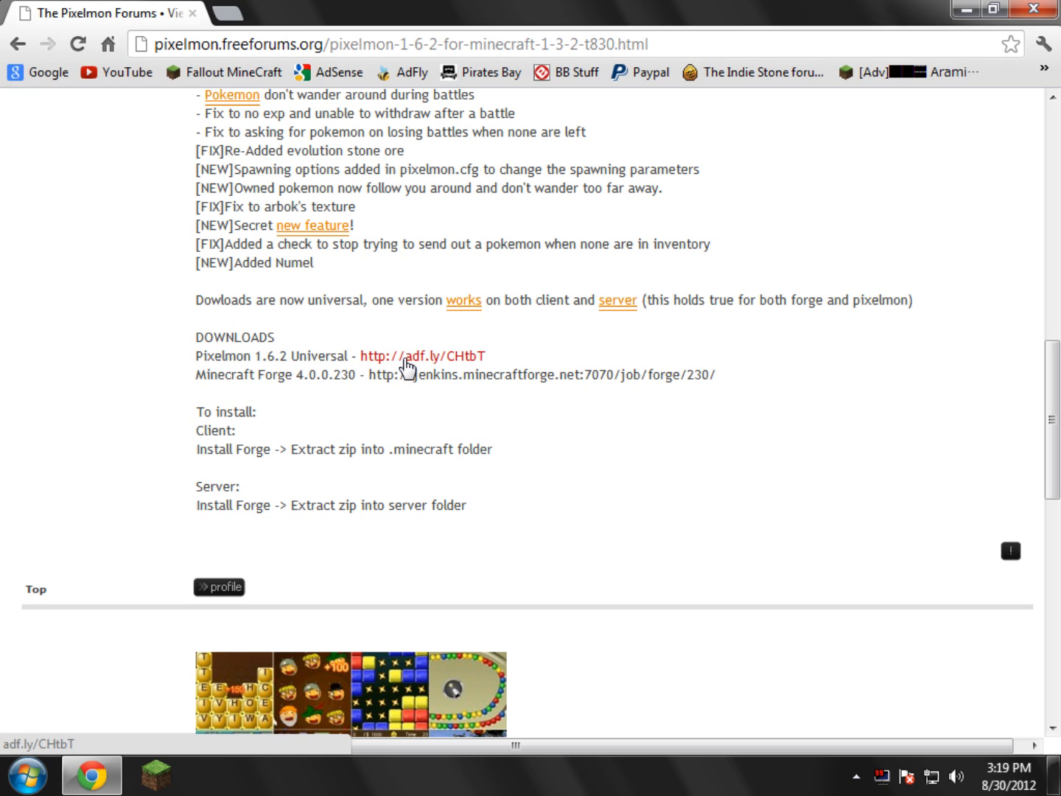
- Follow the Pixelmon 1.6.2 Universal link and download Pixelmon1.6.2.zip from MediaFire
left_click(422, 356)
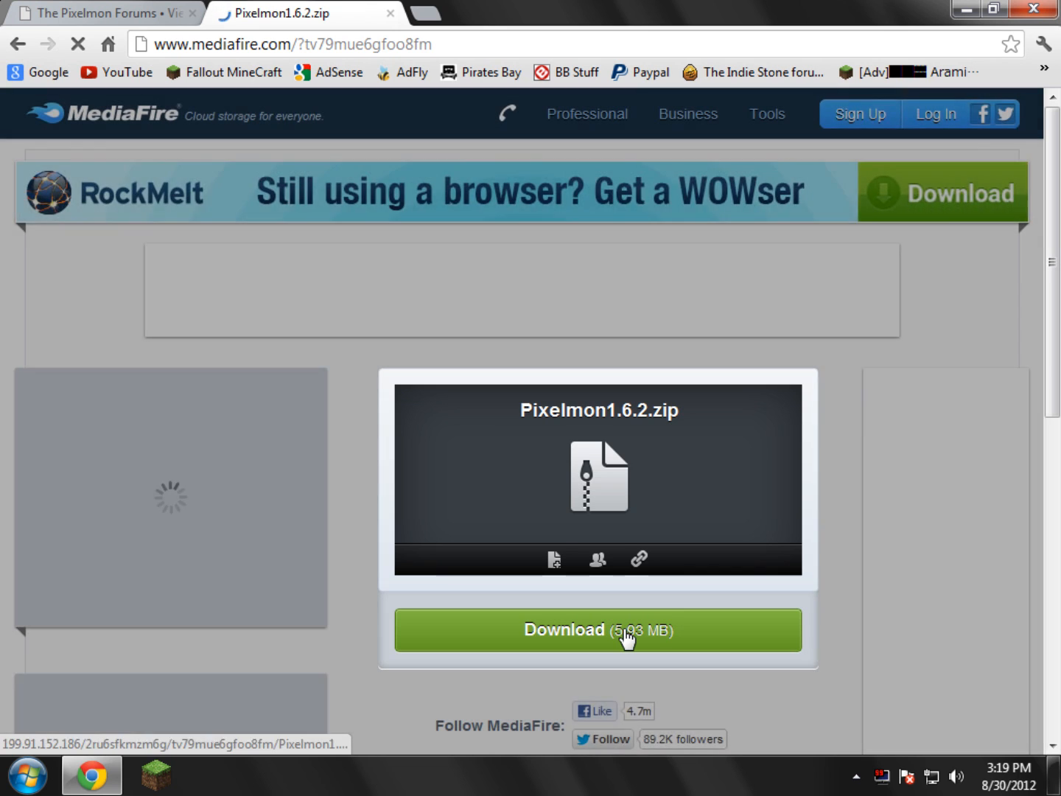
left_click(597, 629)
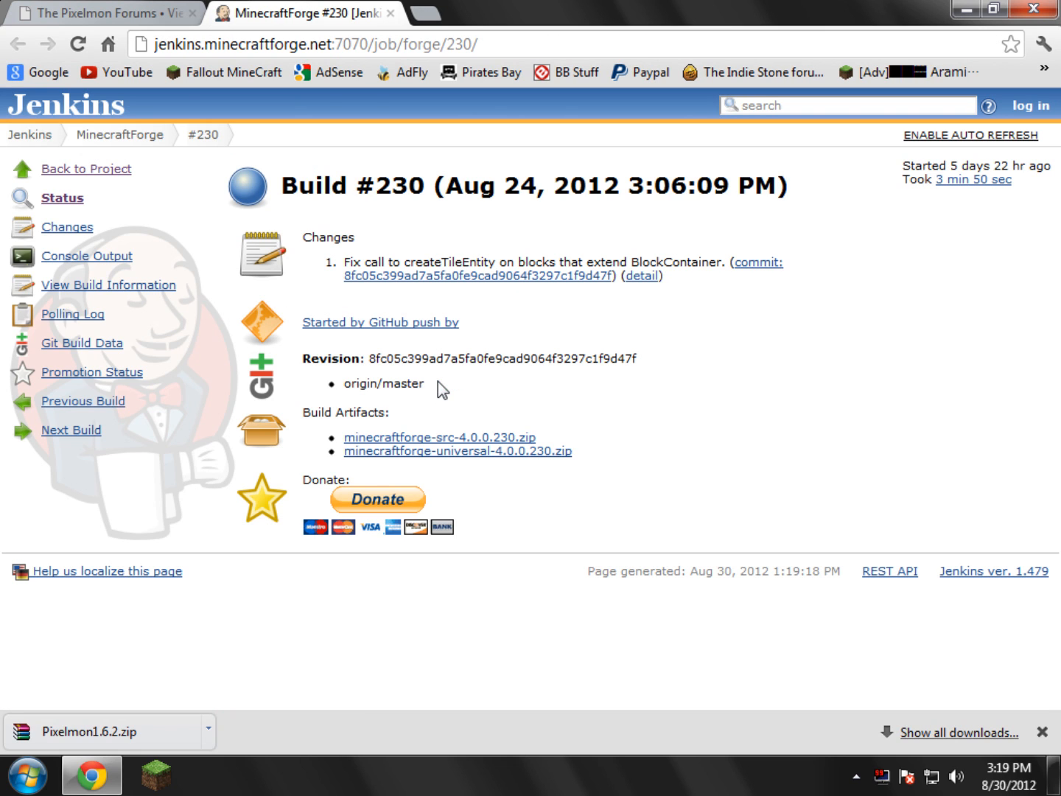
mouse_move(403, 429)
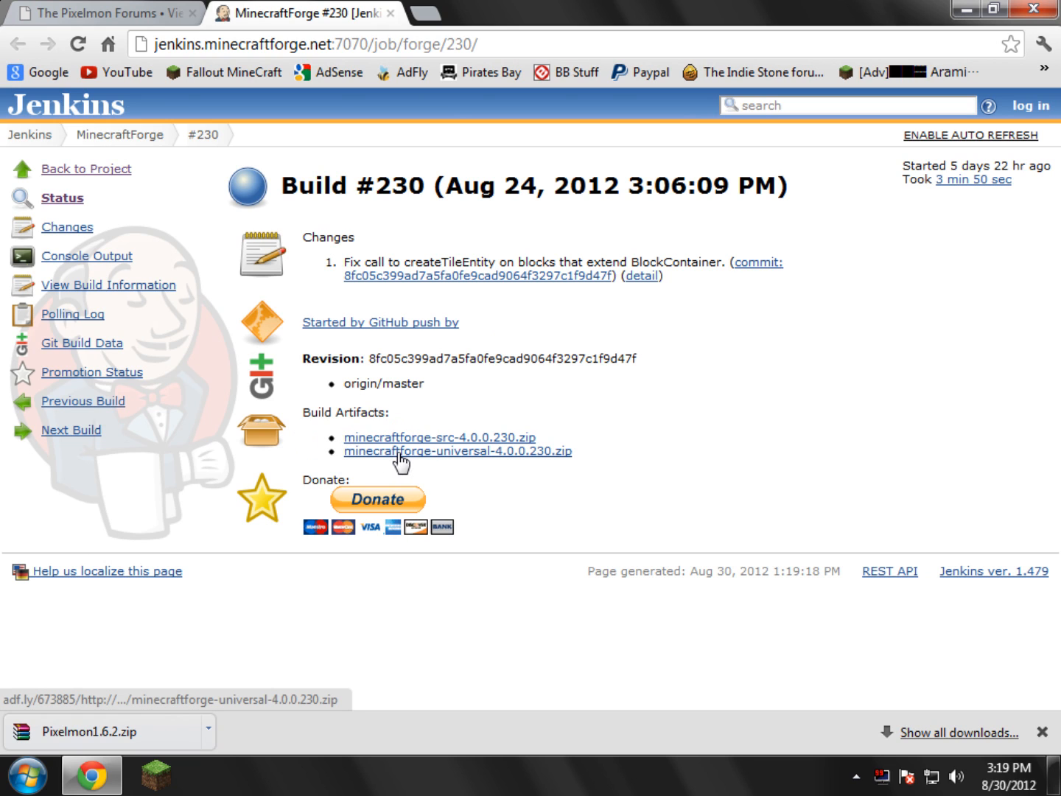
- Download minecraftforge-universal-4.0.0.230.zip from the Jenkins build #230 page
left_click(457, 450)
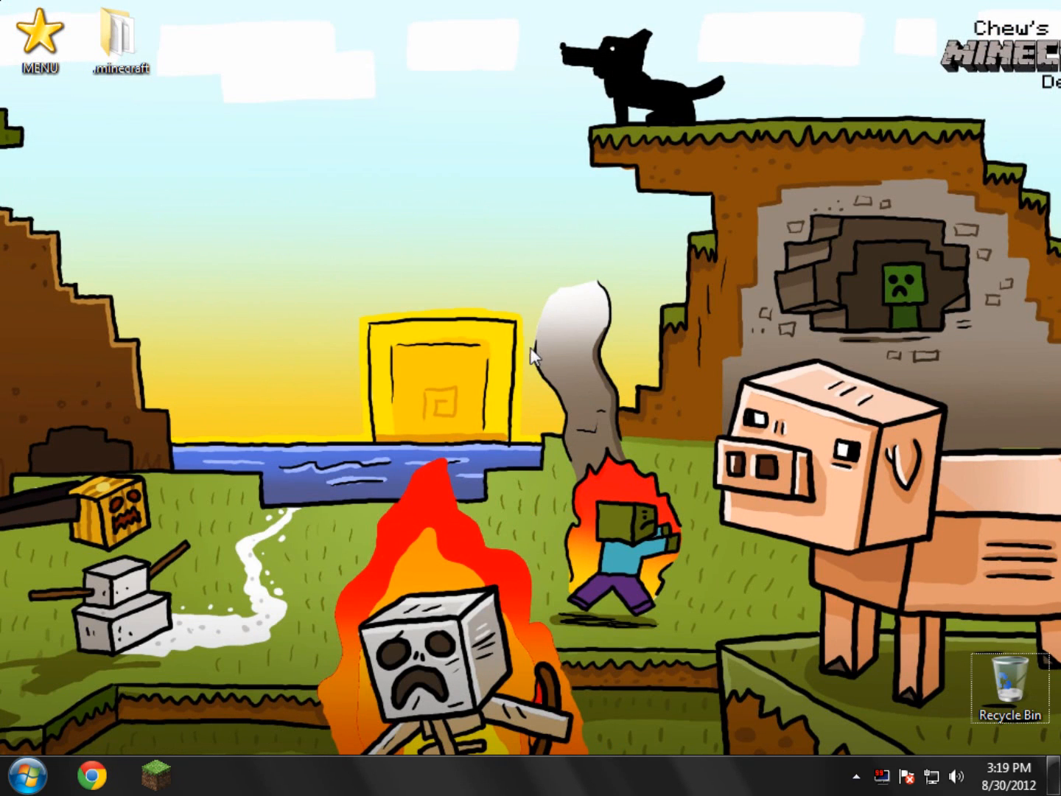
- Browse to AppData\Roaming\.minecraft\bin in Explorer
left_click(25, 775)
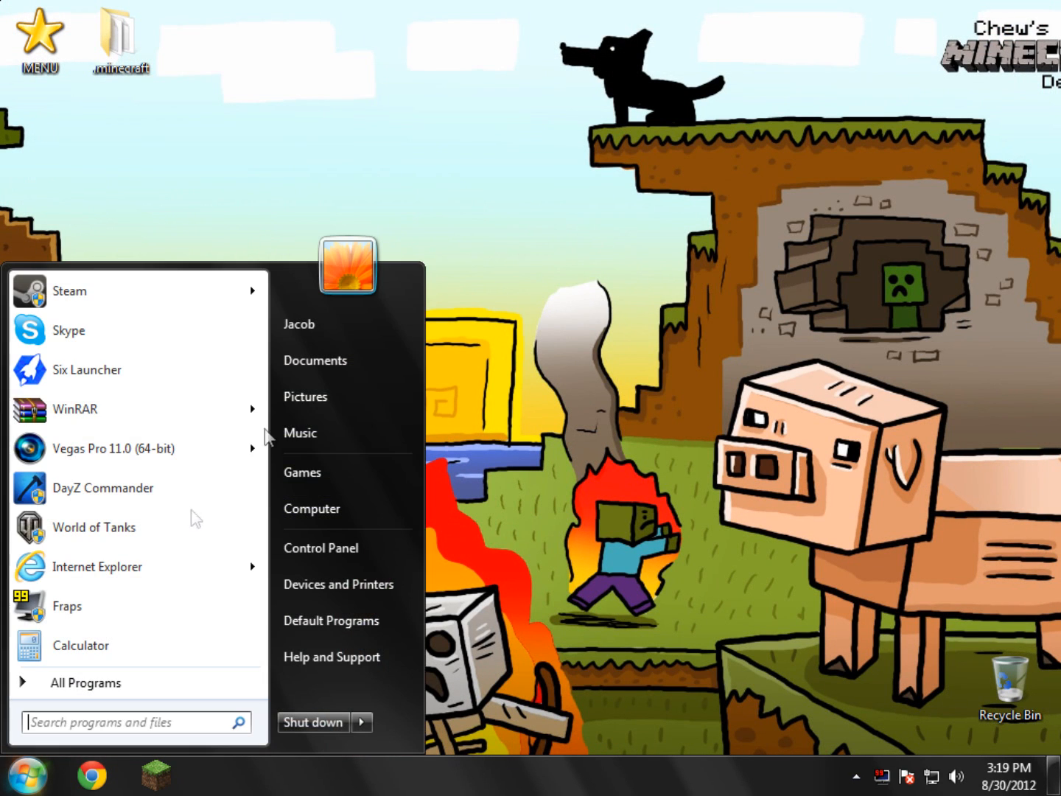
left_click(312, 509)
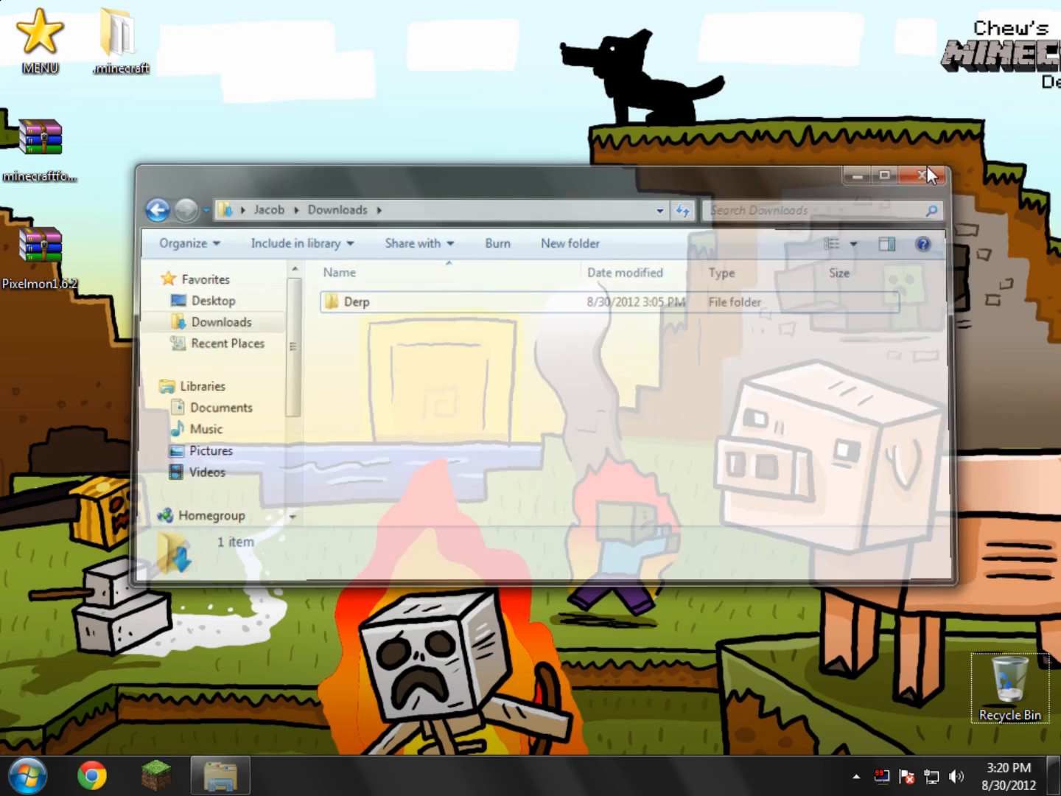
left_click(923, 175)
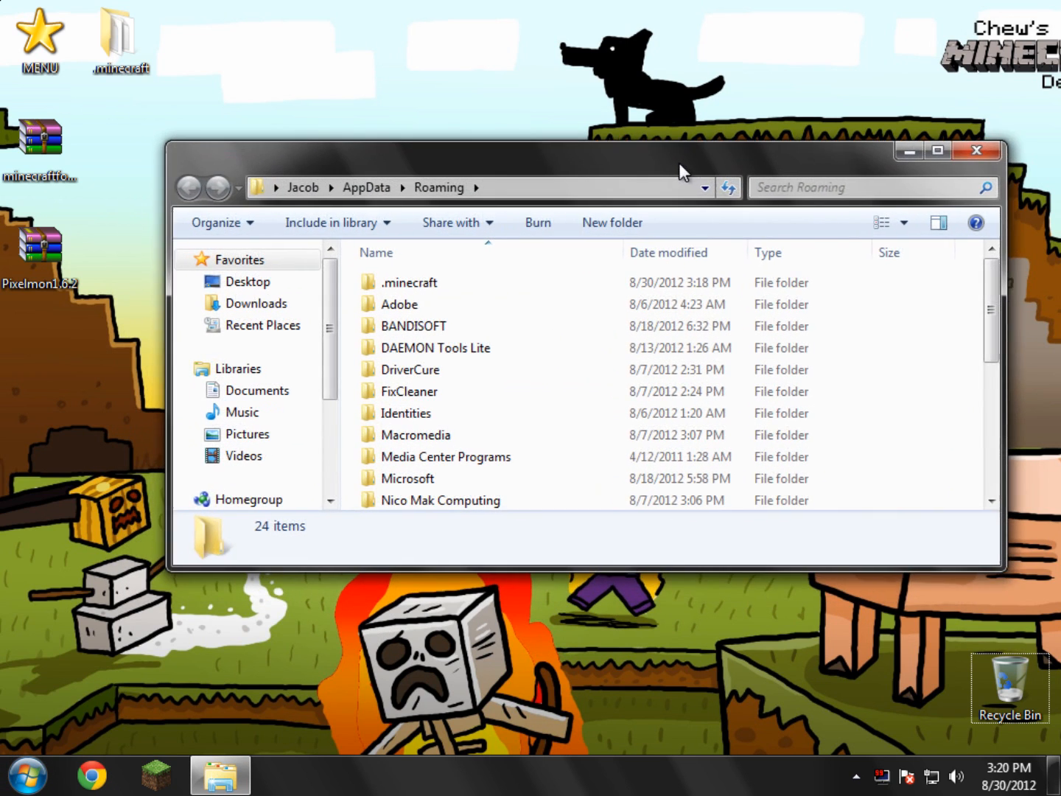
double_click(409, 282)
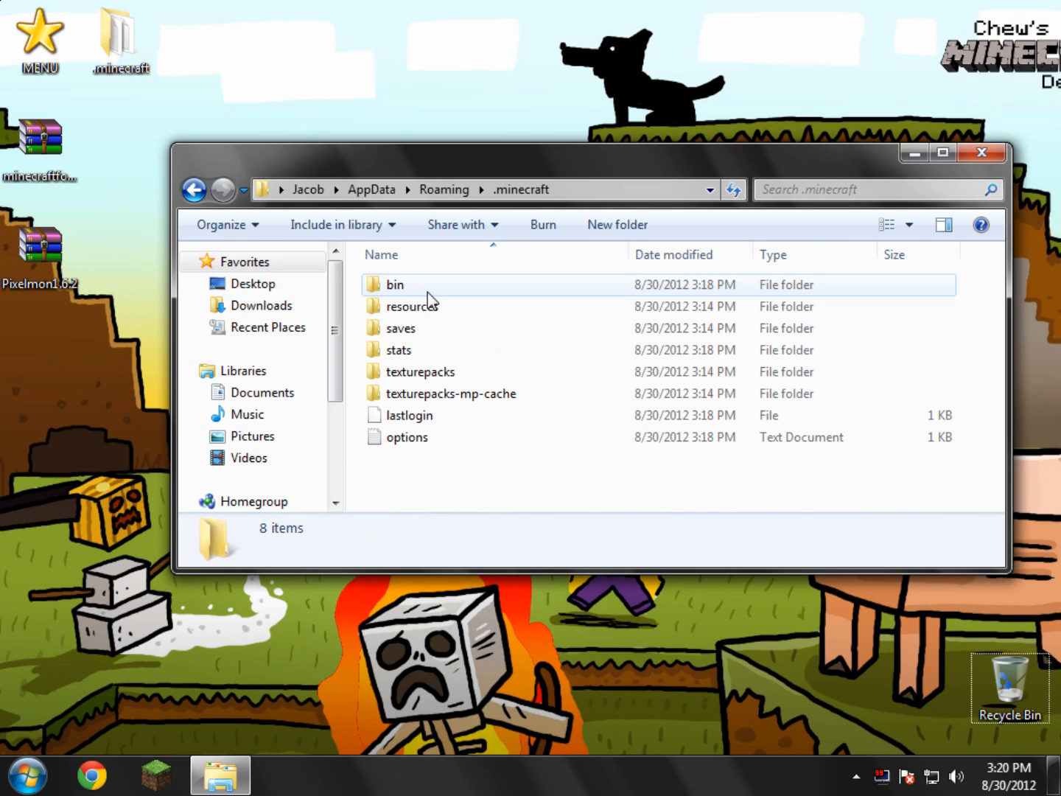
left_click(394, 285)
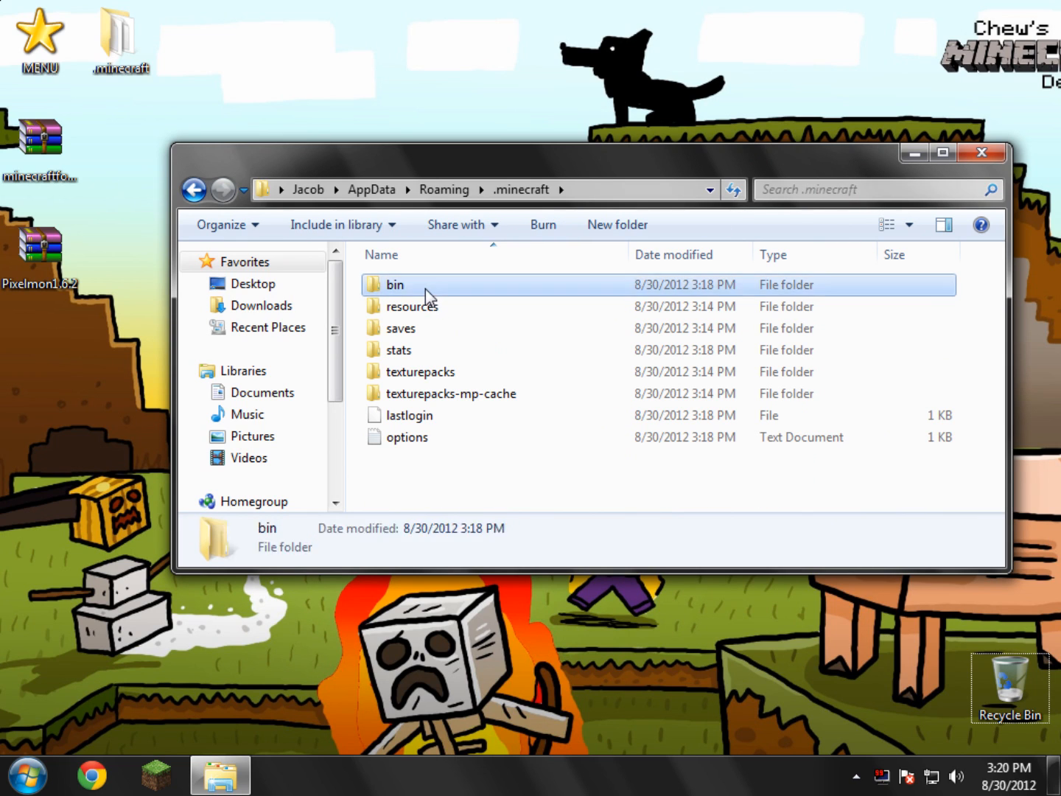
double_click(394, 284)
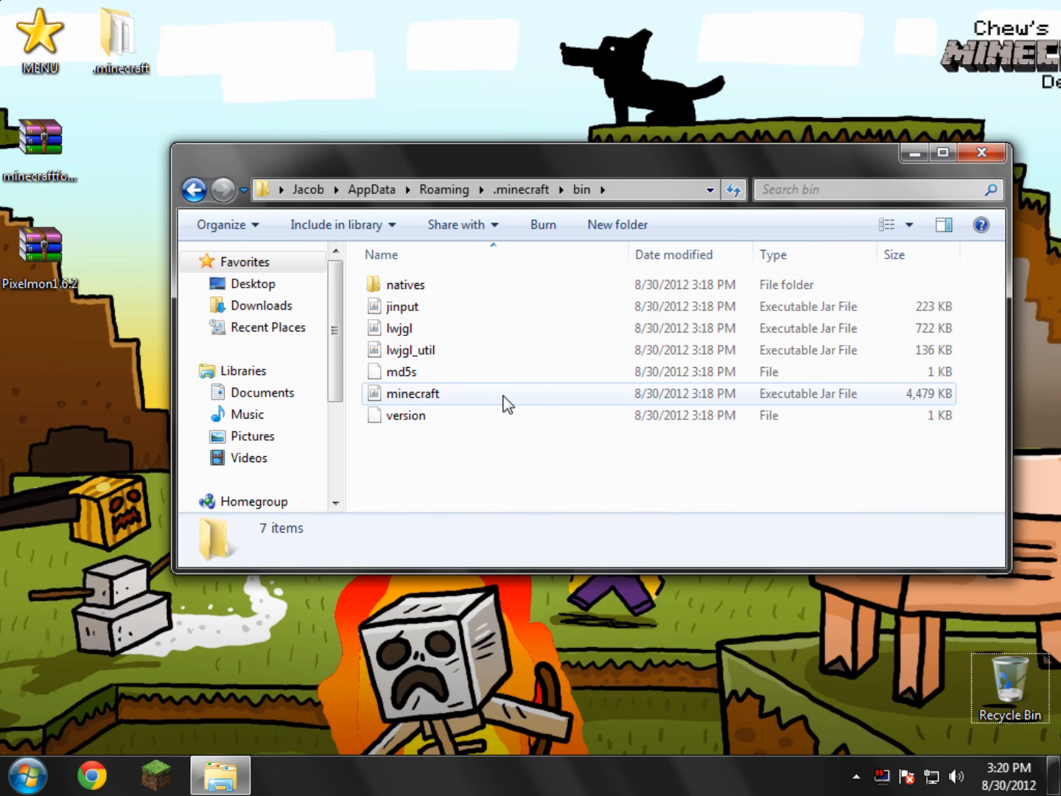
mouse_move(718, 406)
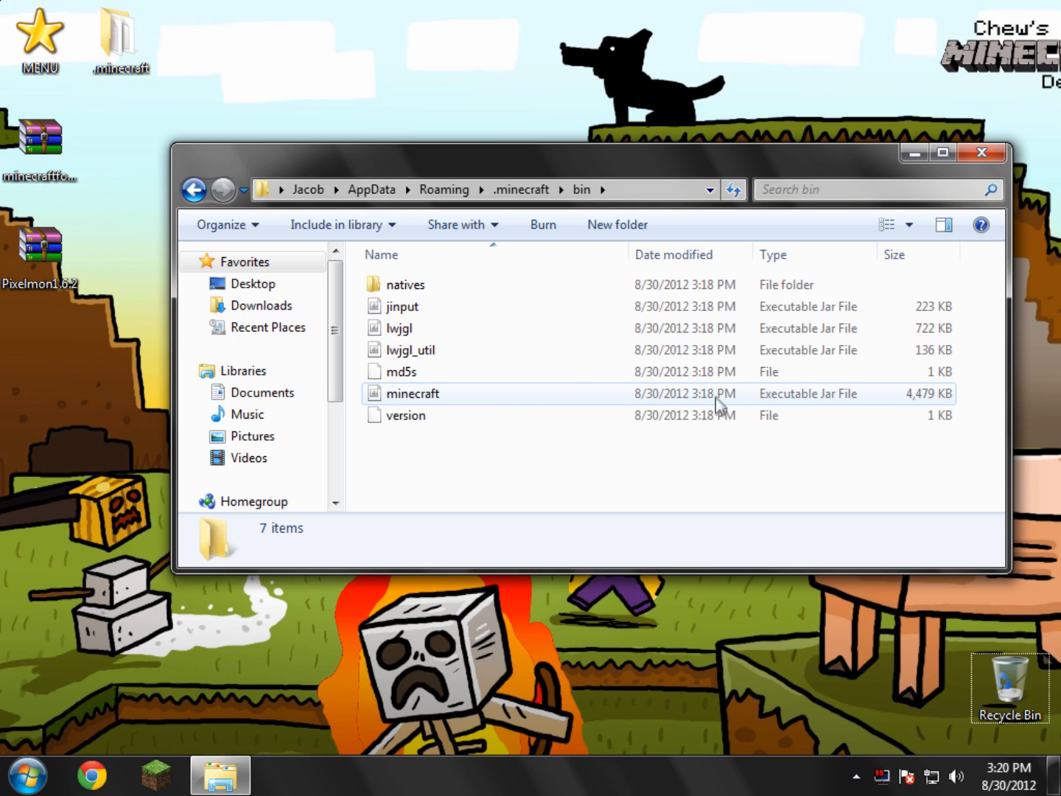
- Delete META-INF from minecraft.jar and add the Forge universal files
right_click(413, 393)
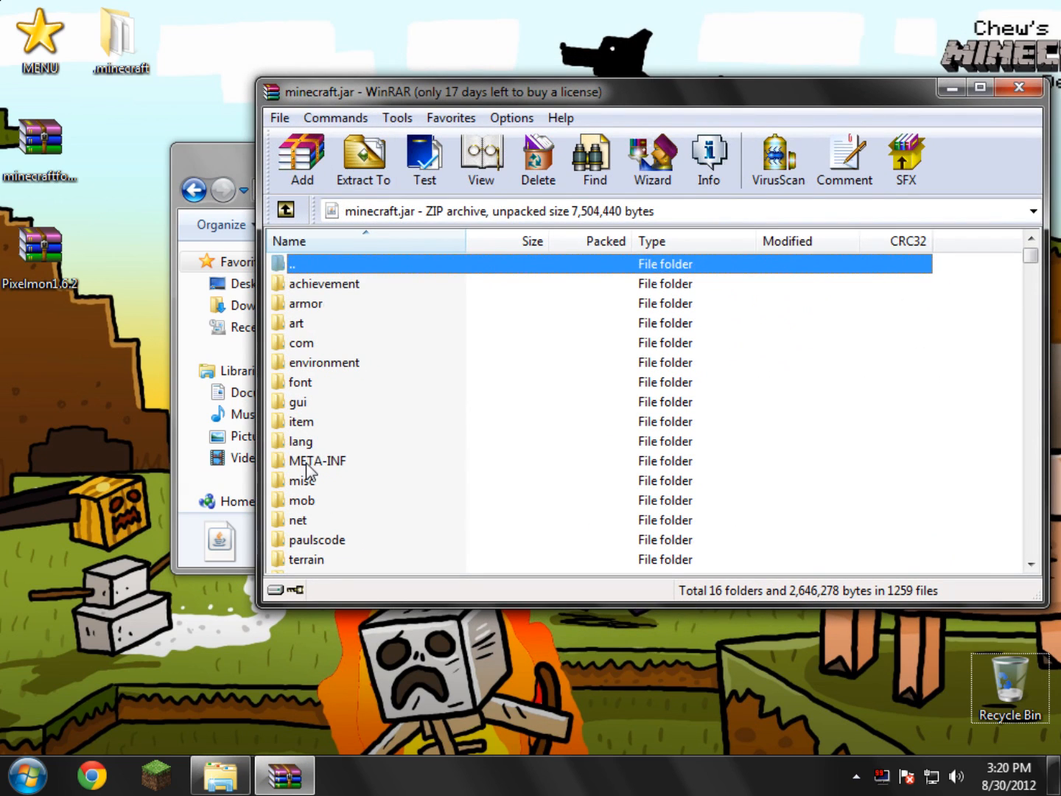
right_click(317, 461)
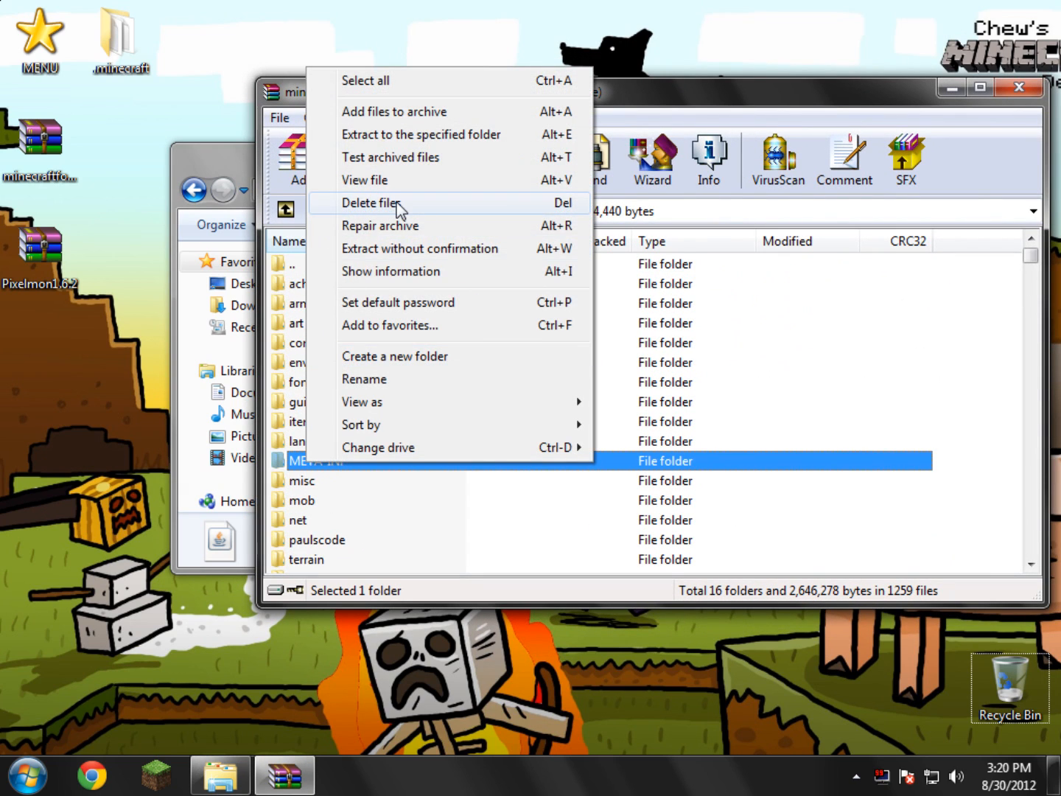
left_click(406, 445)
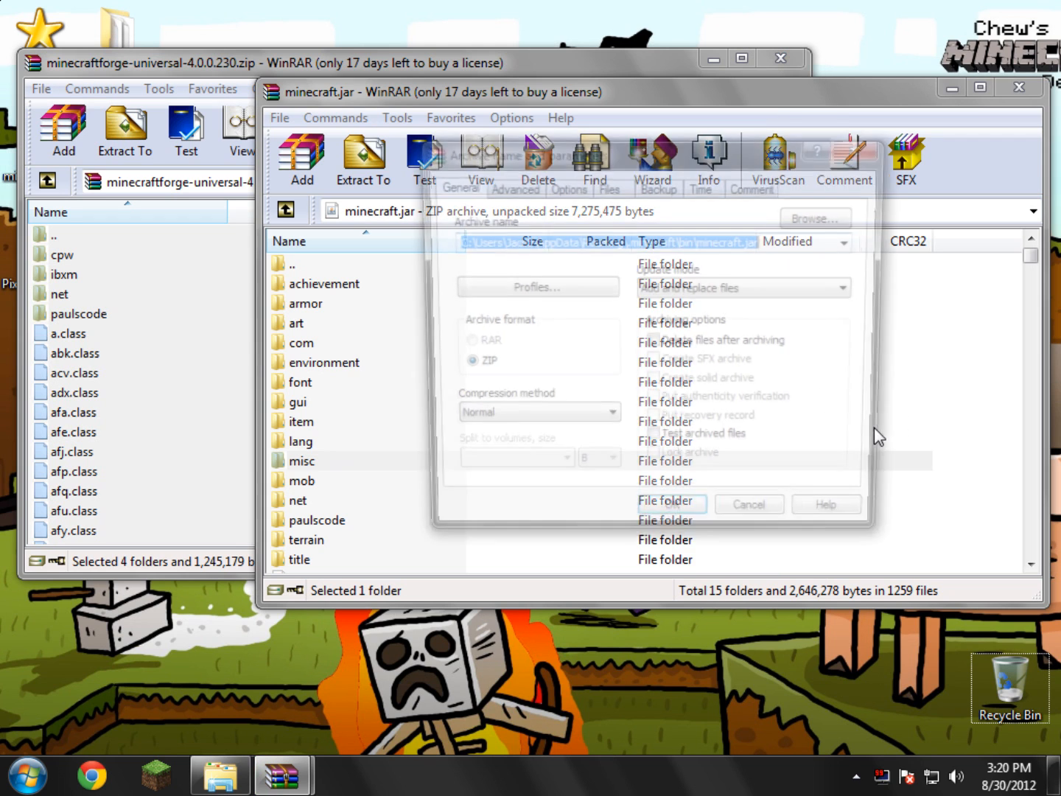
left_click(747, 504)
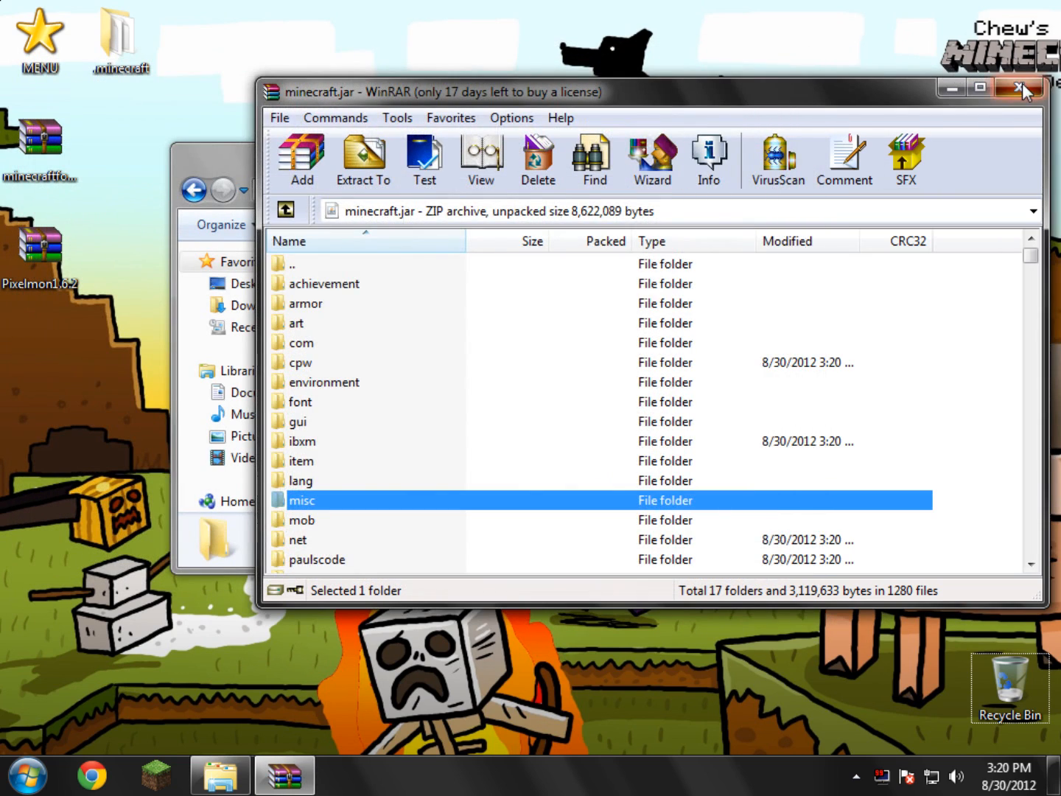
- Extract Pixelmon1.6.2.zip's database and mods folders into .minecraft
left_click(1023, 87)
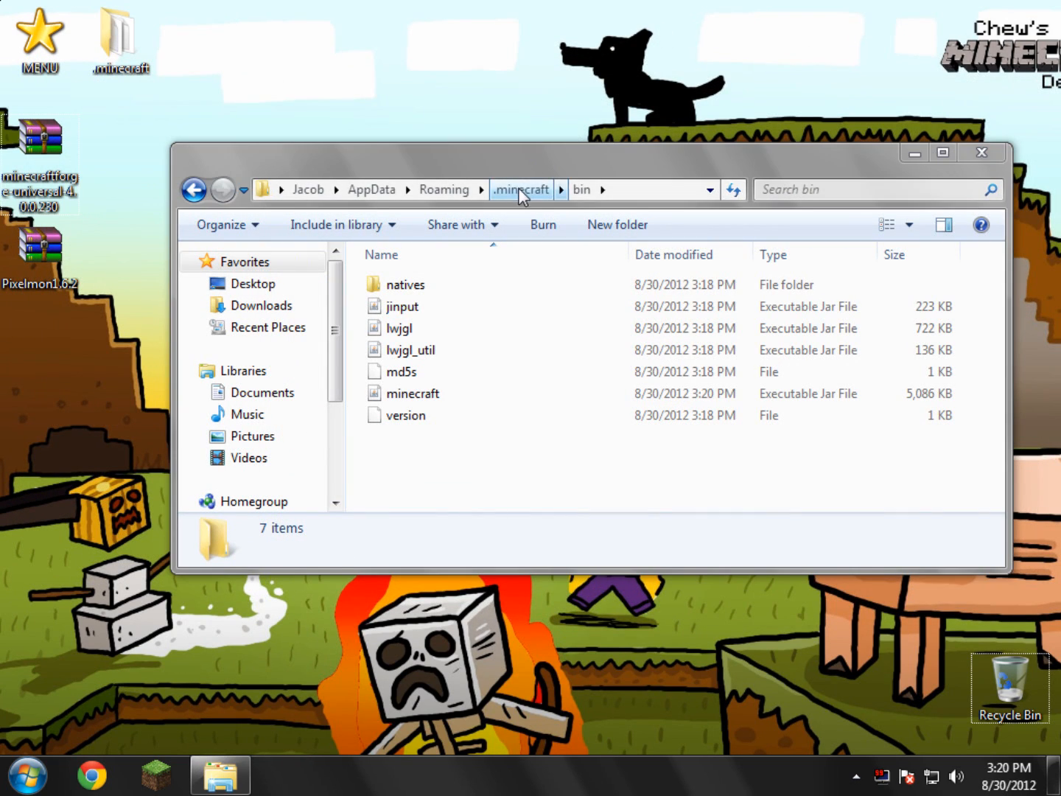
left_click(521, 189)
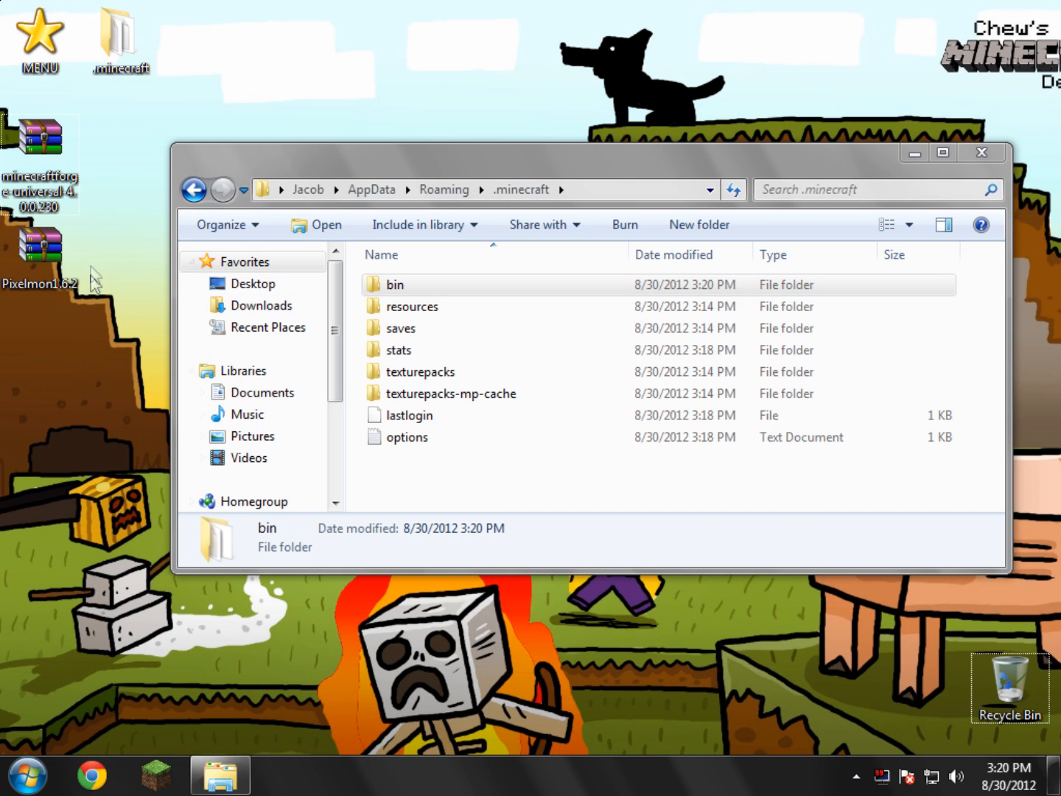
left_click(40, 254)
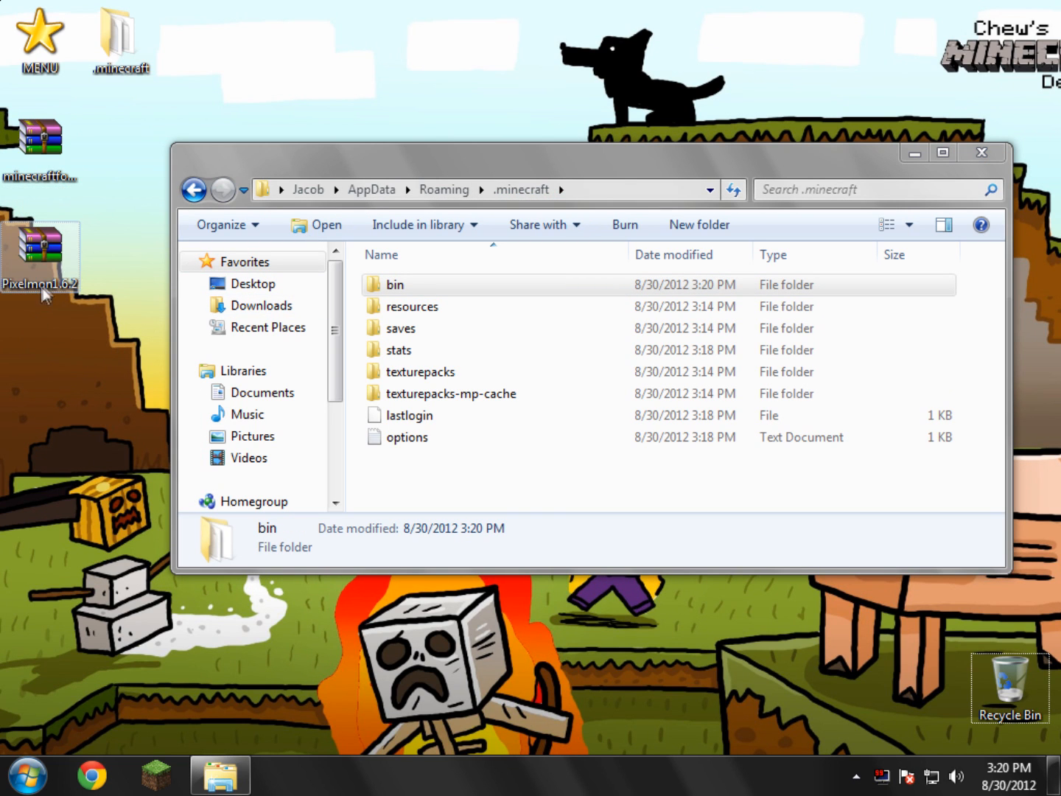
double_click(40, 254)
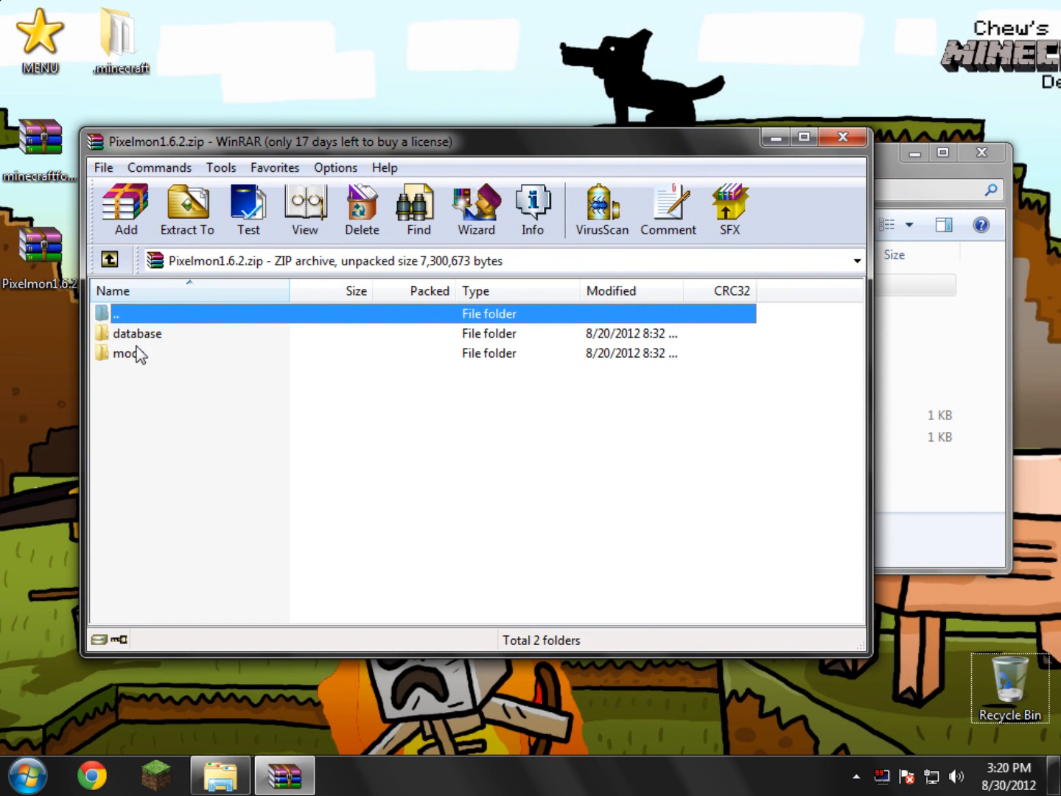
double_click(127, 353)
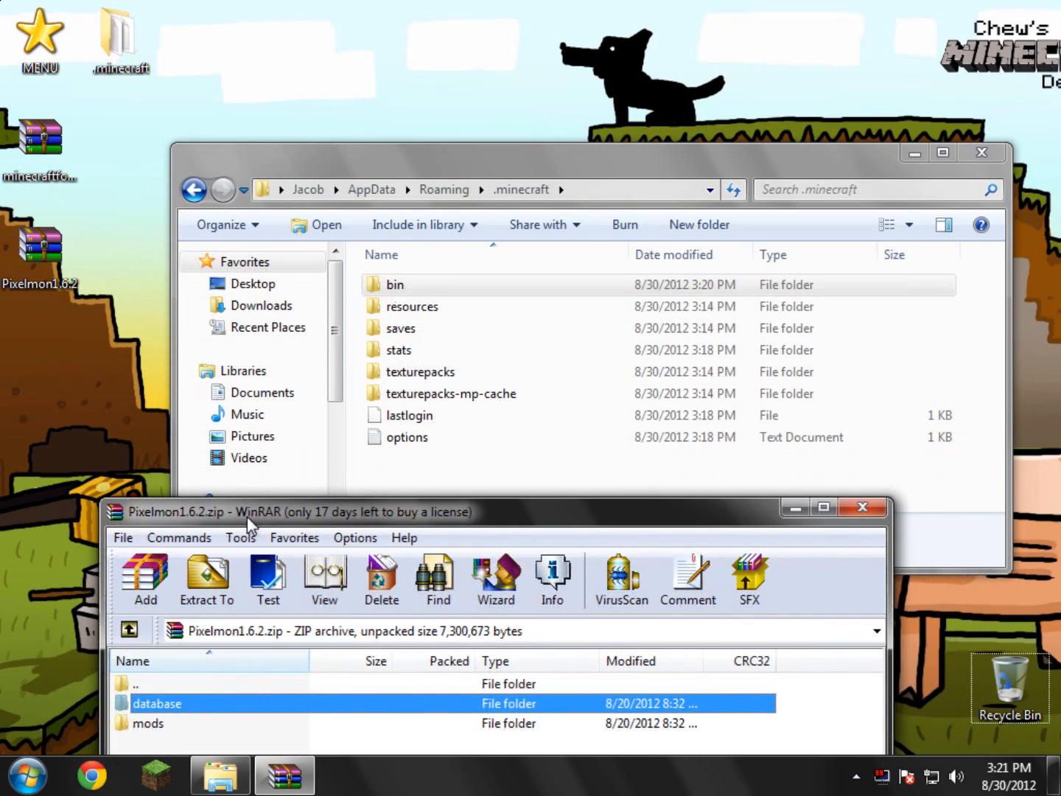
left_click(149, 722)
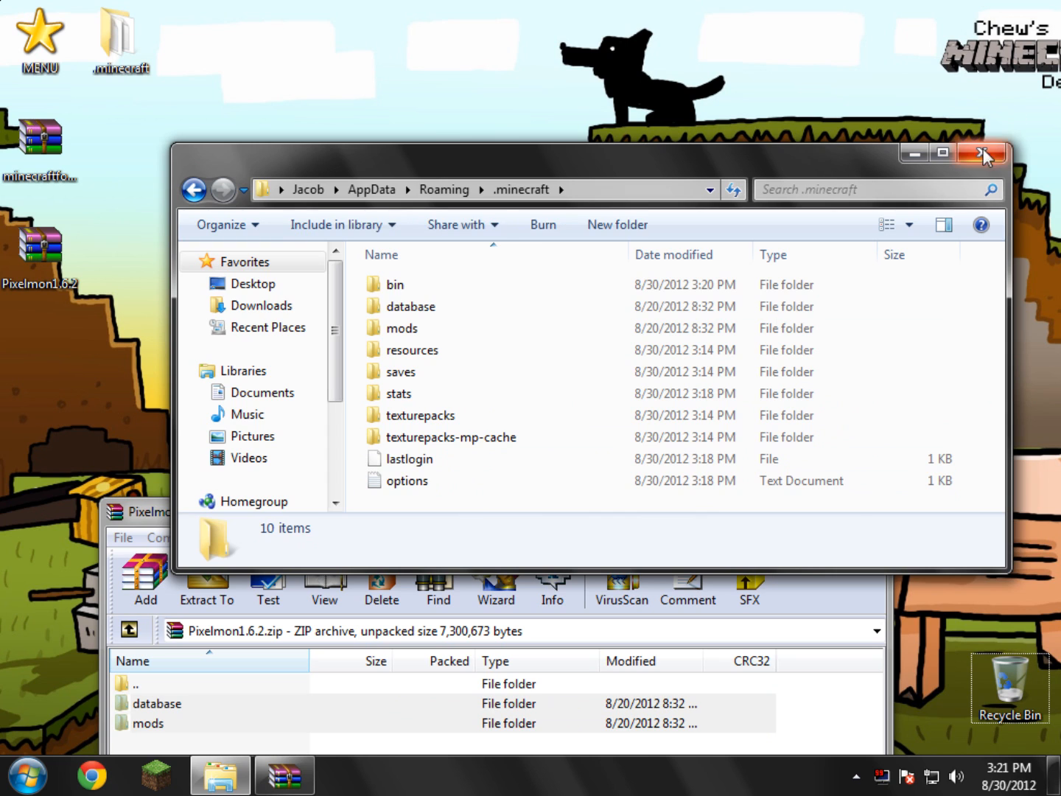
- Close the .minecraft window and log in through the Minecraft Launcher
left_click(981, 153)
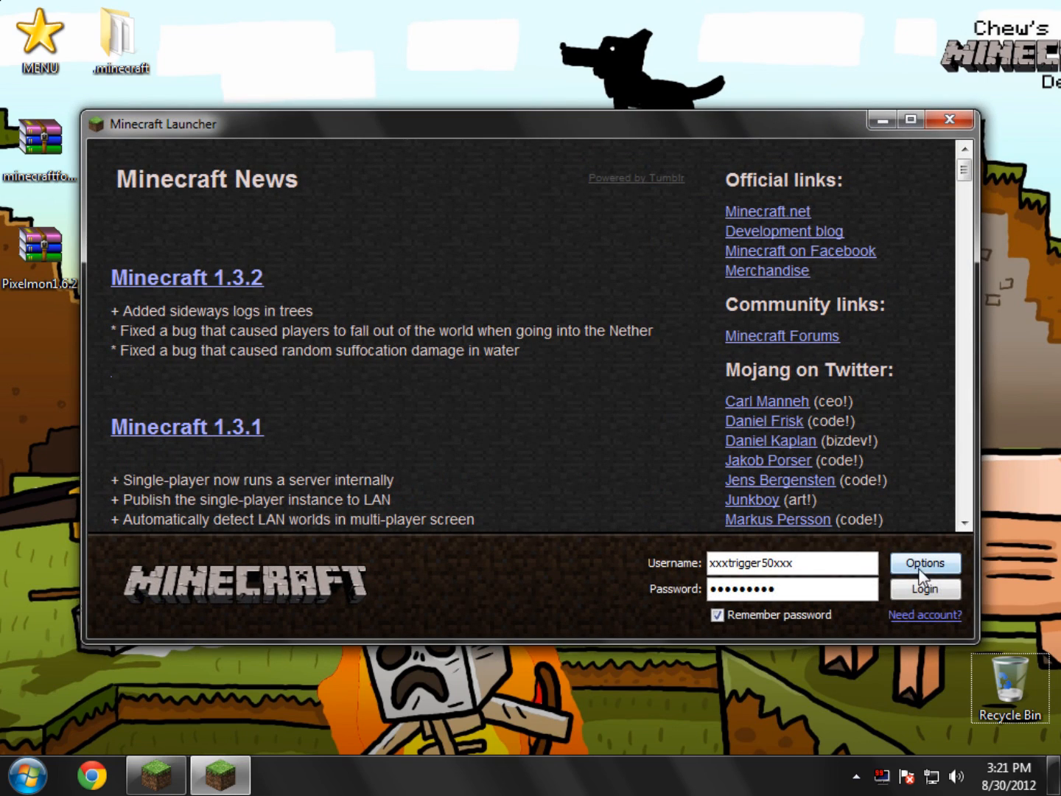
left_click(925, 589)
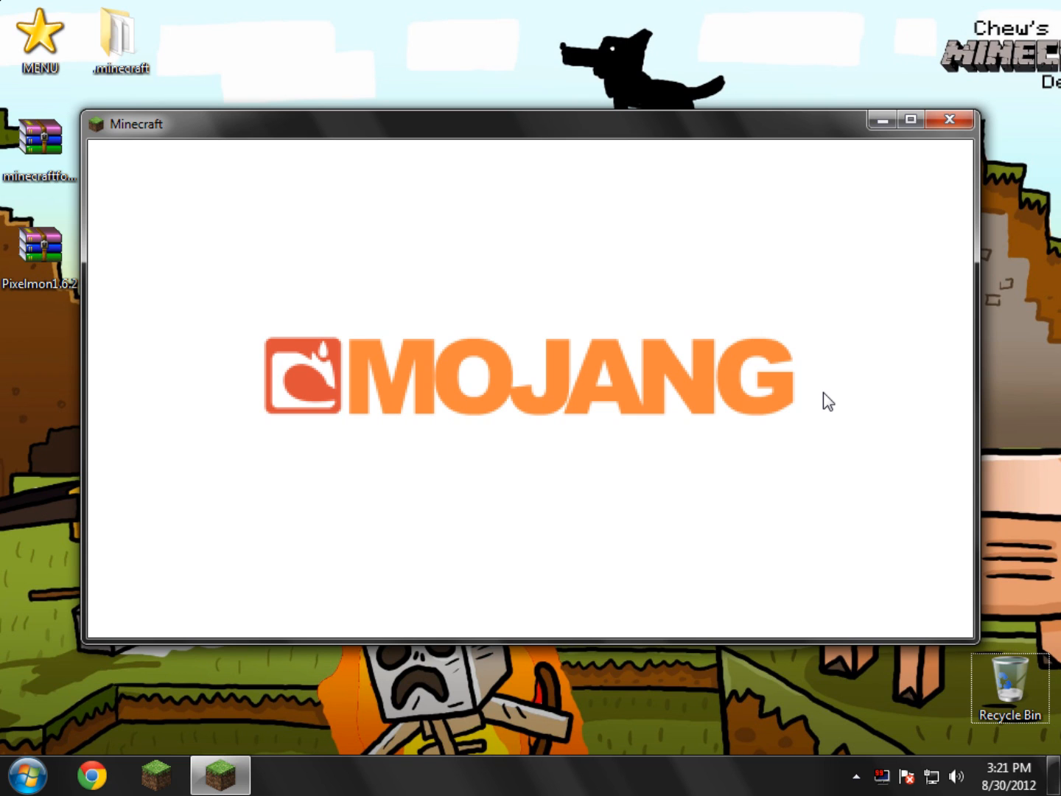
mouse_move(727, 485)
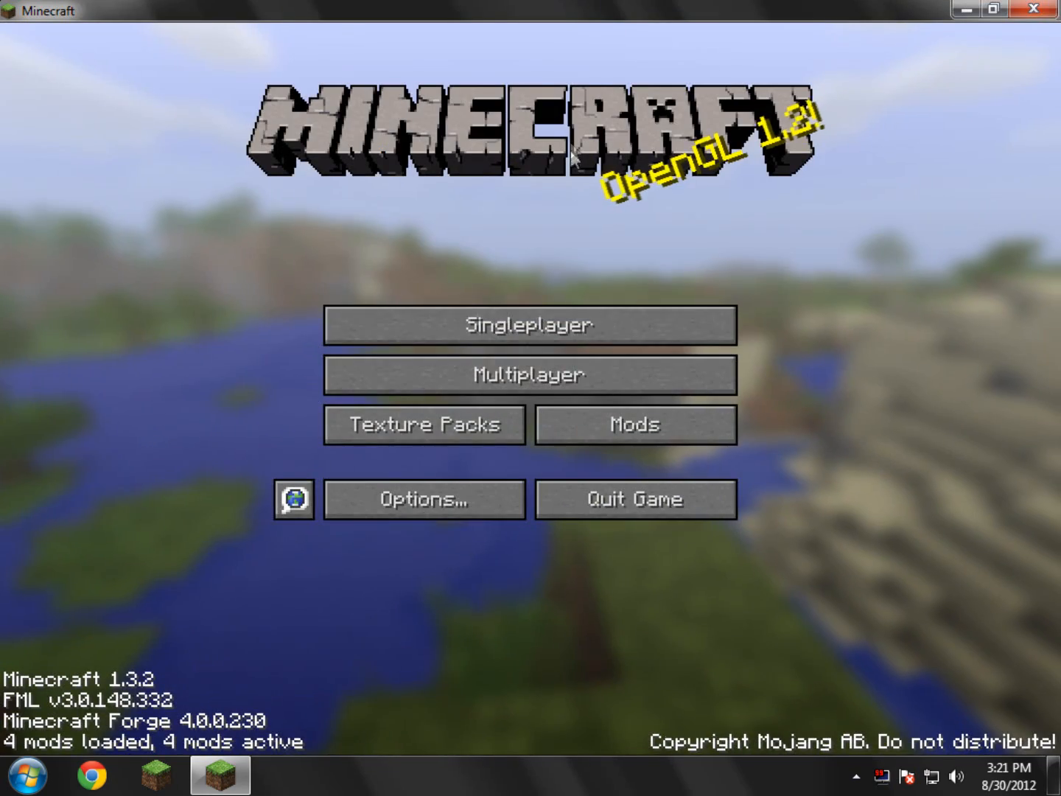
- Create a new singleplayer world and load into it
left_click(528, 324)
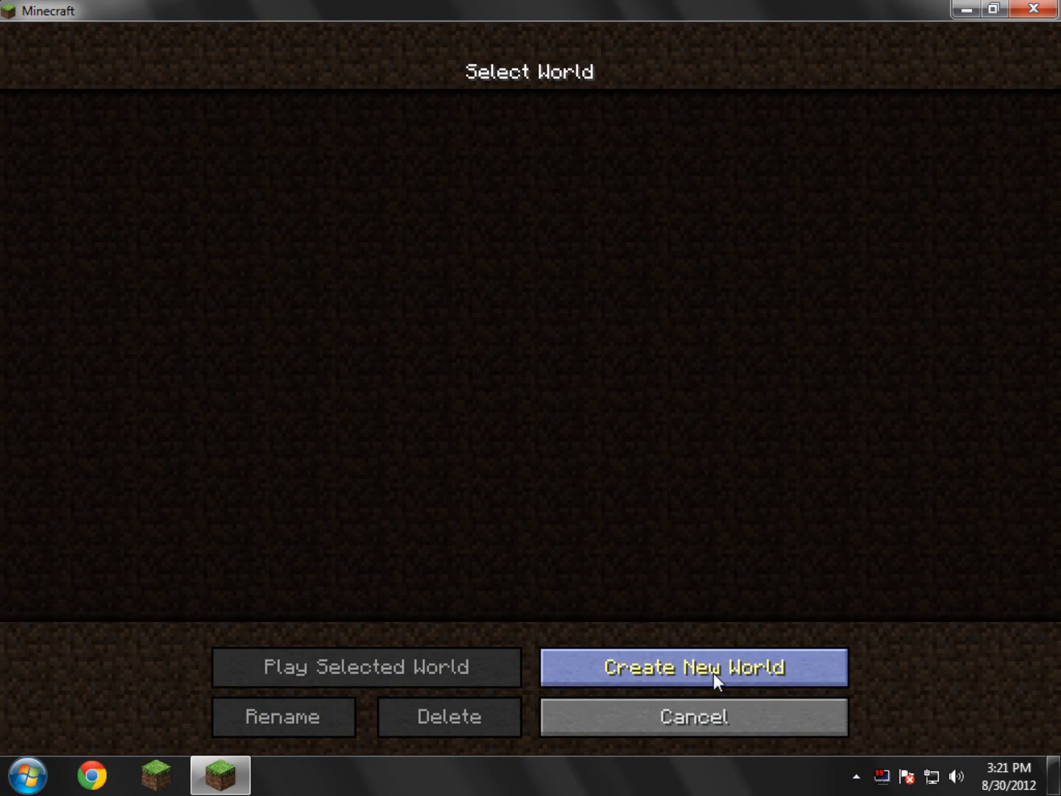
left_click(692, 667)
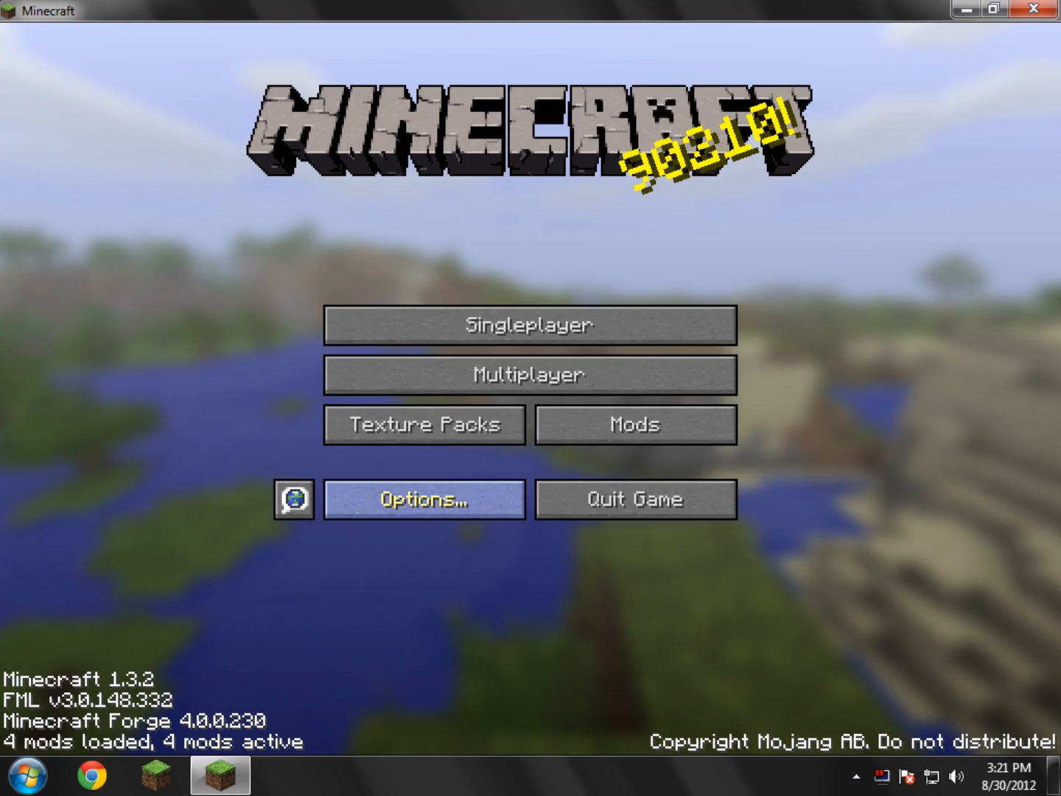
left_click(529, 325)
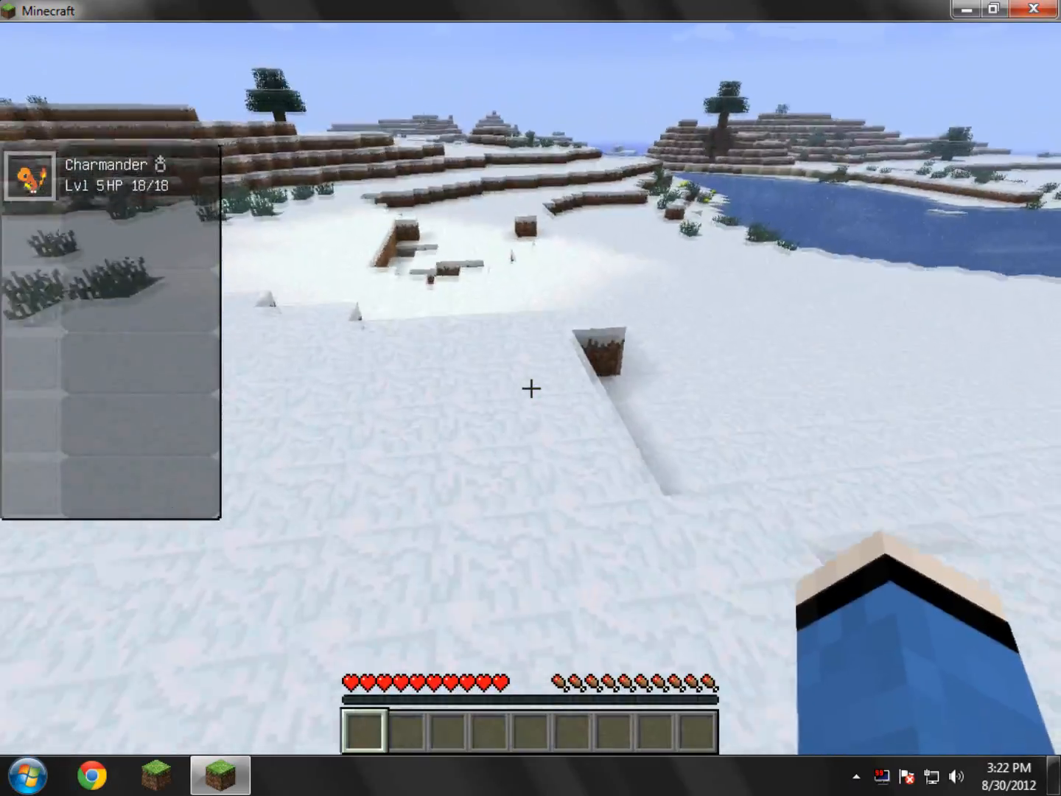
mouse_move(531, 389)
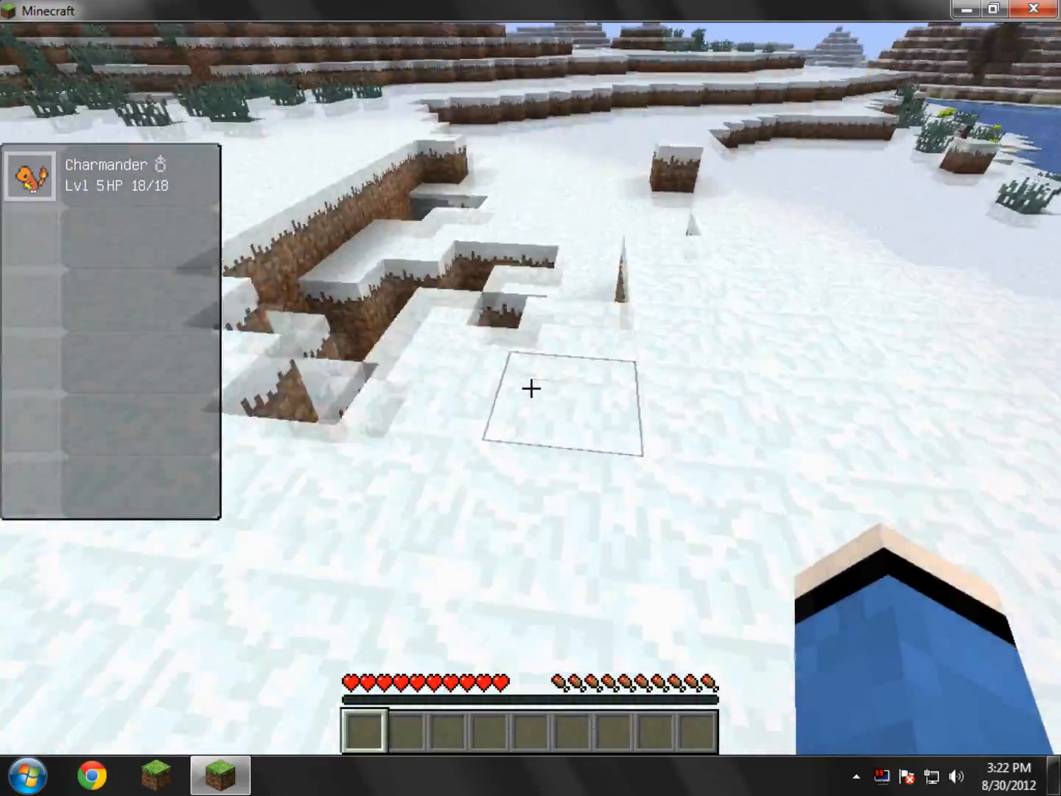